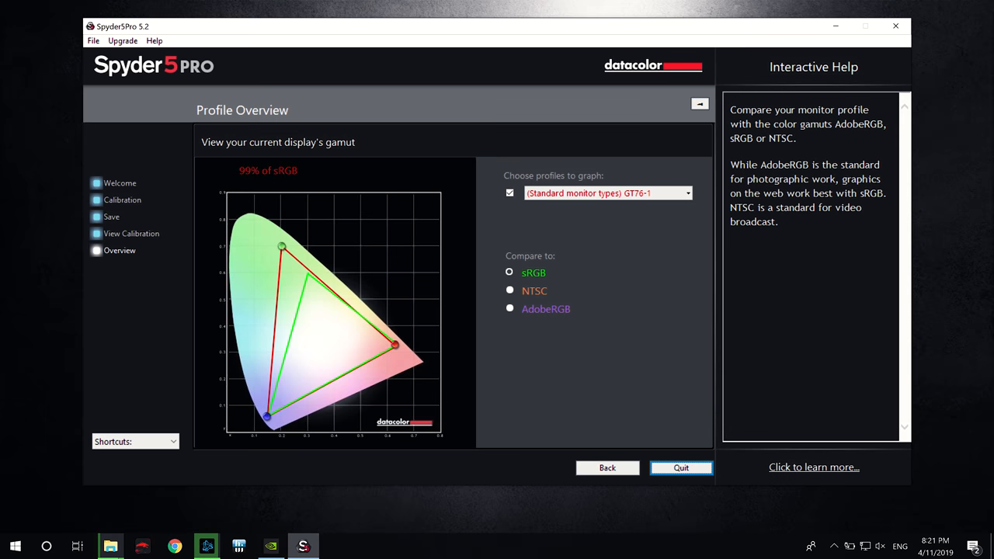
- Open the MSI Per Key RGB Keyboard's Default lighting configuration with its rainbow effect in SteelSeries Engine
left_click(509, 308)
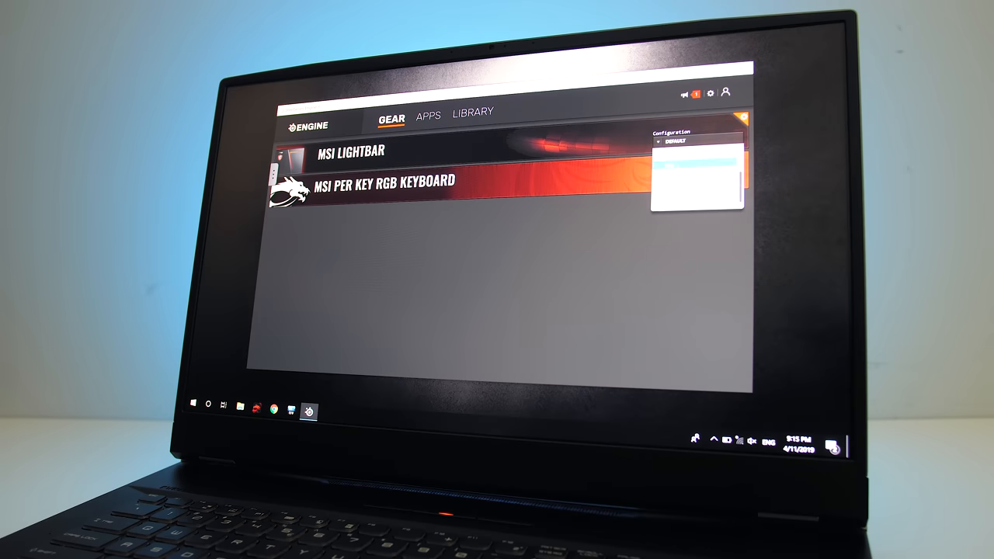
left_click(384, 179)
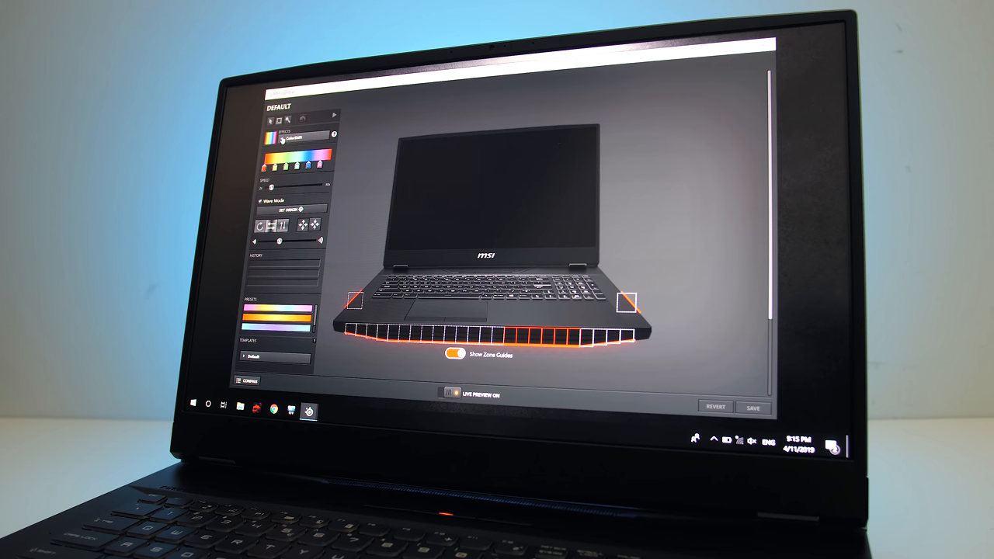
left_click(303, 134)
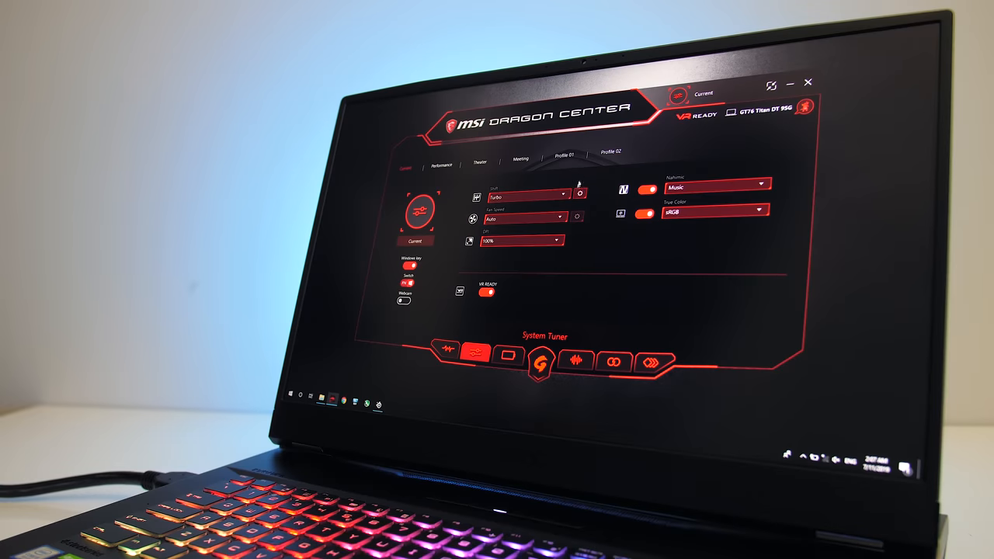
- Open the Shift performance modes list and try the ECO and Comfort modes
left_click(528, 196)
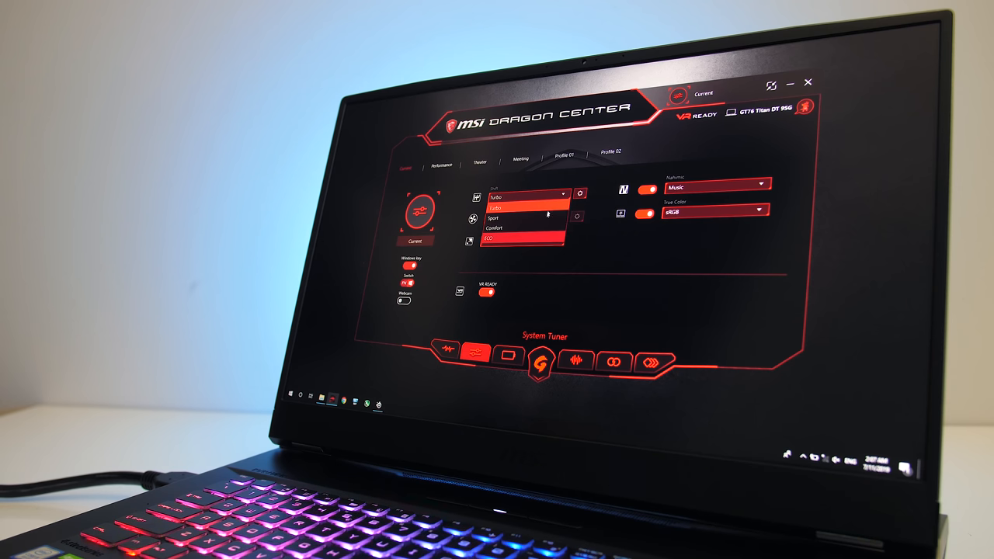
left_click(528, 240)
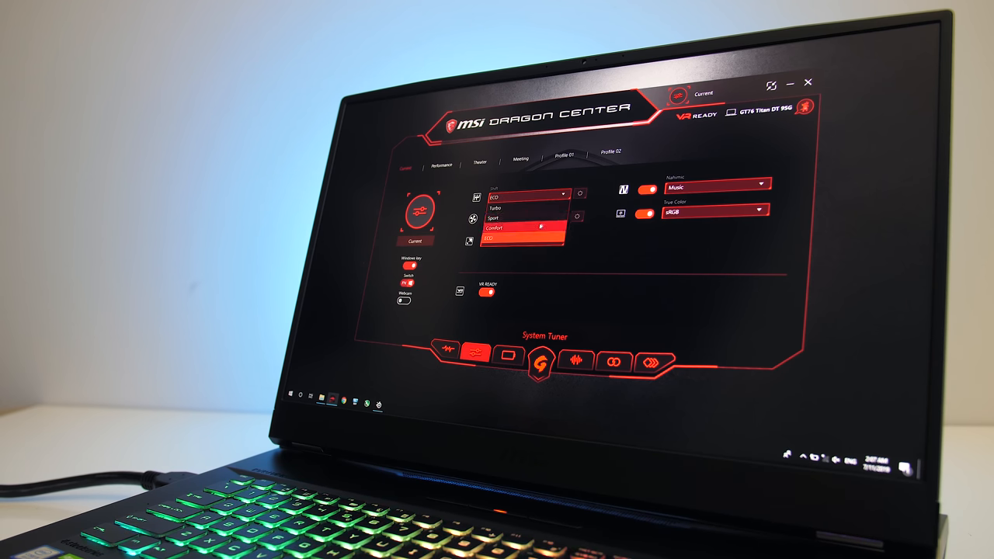
left_click(520, 228)
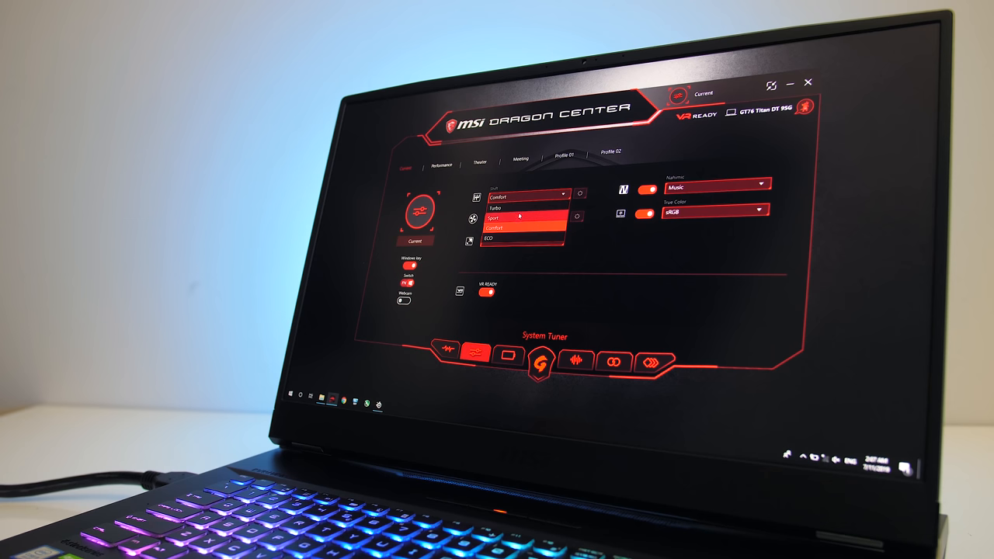
- Set the Shift performance mode to Turbo, keeping fan speed Auto and GPU 100%
left_click(518, 218)
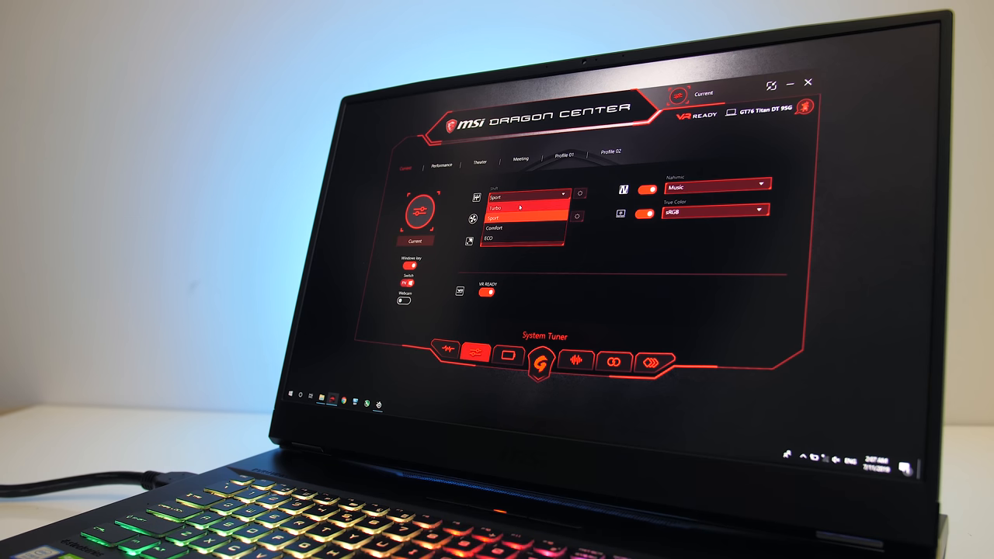
left_click(518, 207)
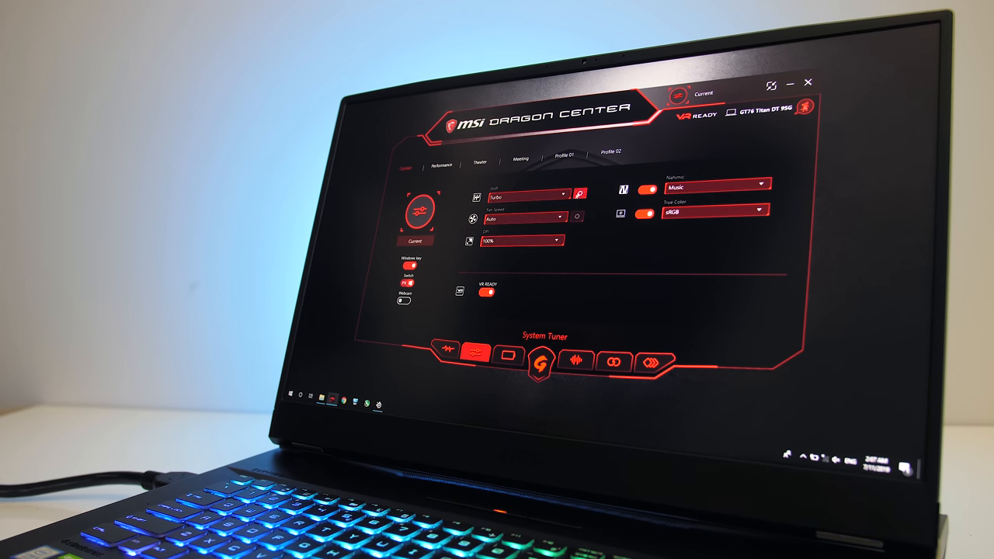
left_click(528, 194)
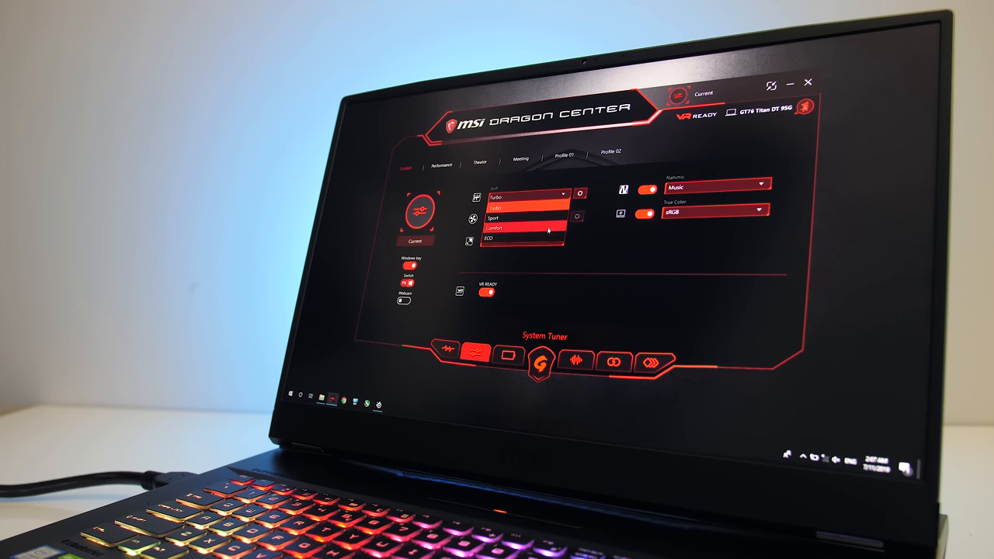
left_click(520, 206)
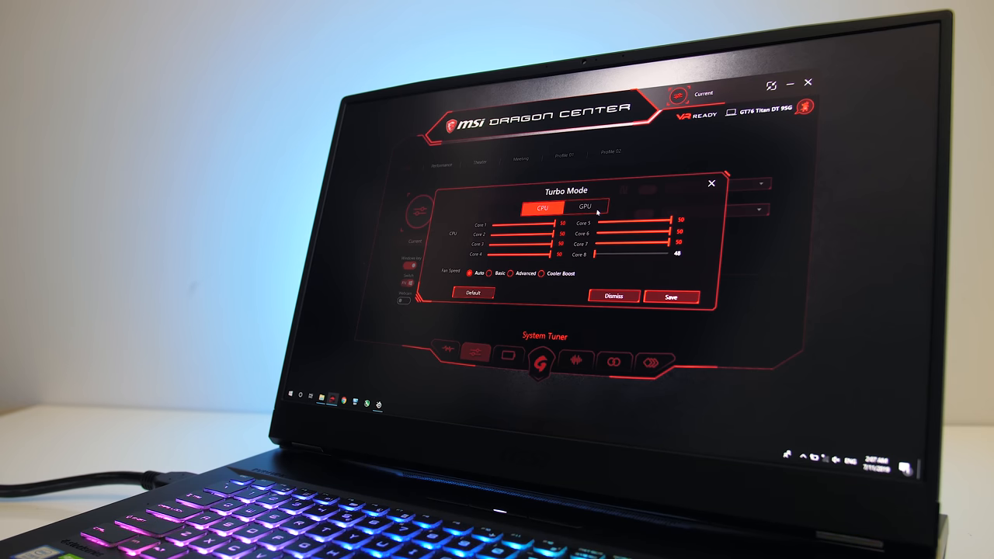
left_click(585, 208)
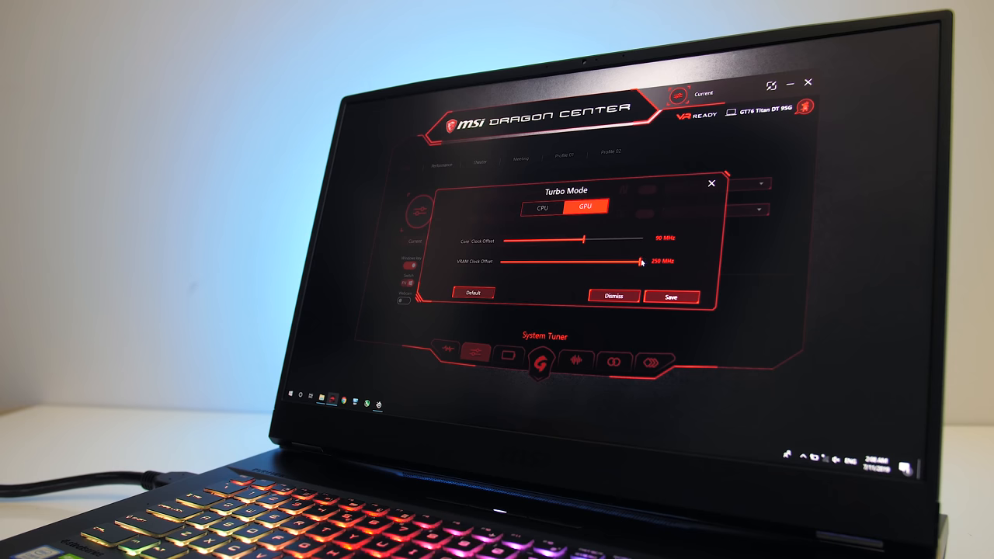
left_click(542, 206)
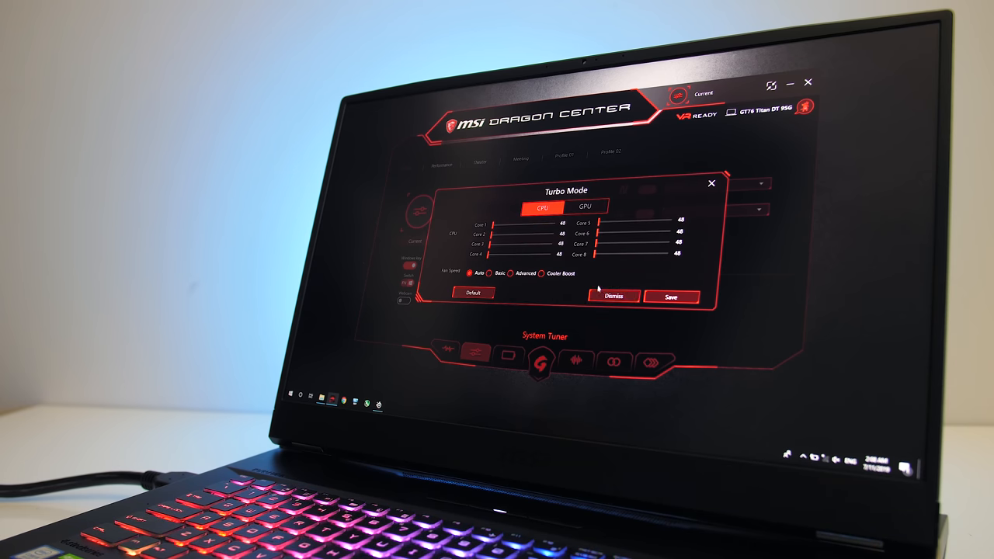
left_click(613, 297)
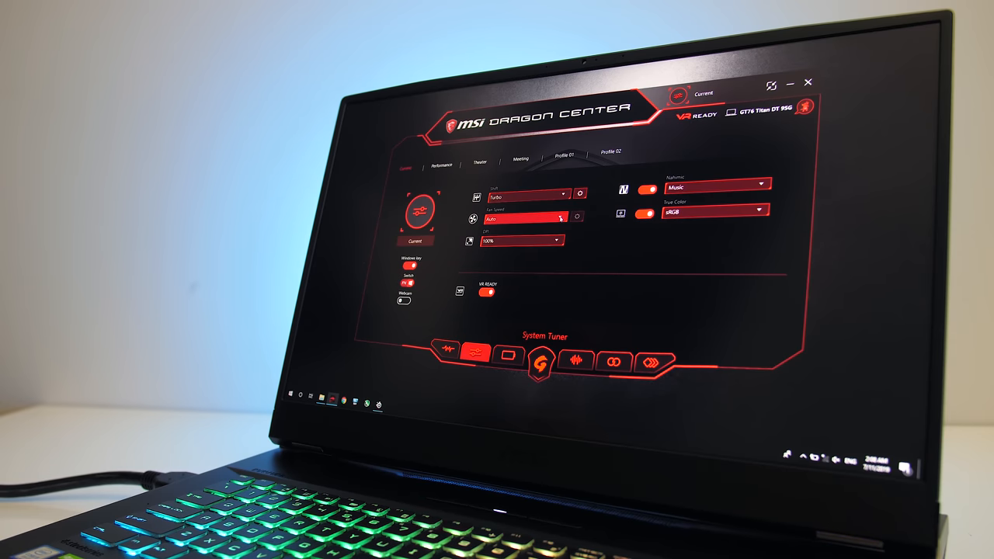
- Switch fan speed to Advanced and show the GPU fan curve editor
left_click(519, 218)
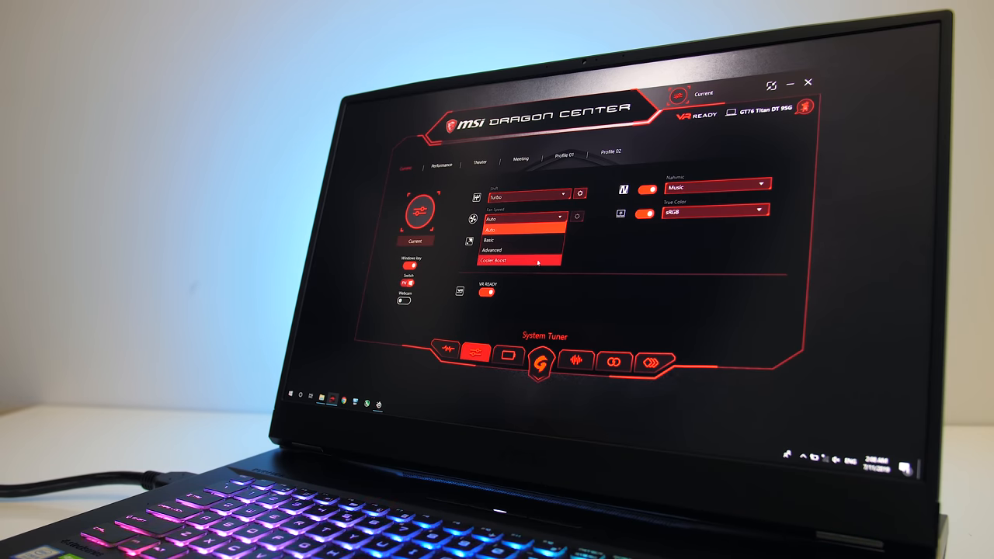
left_click(518, 260)
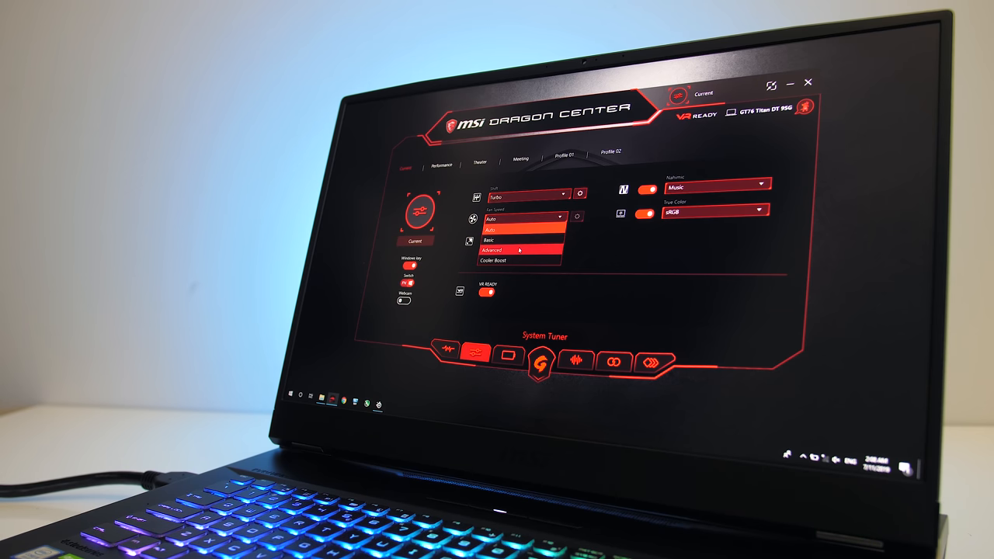
left_click(491, 250)
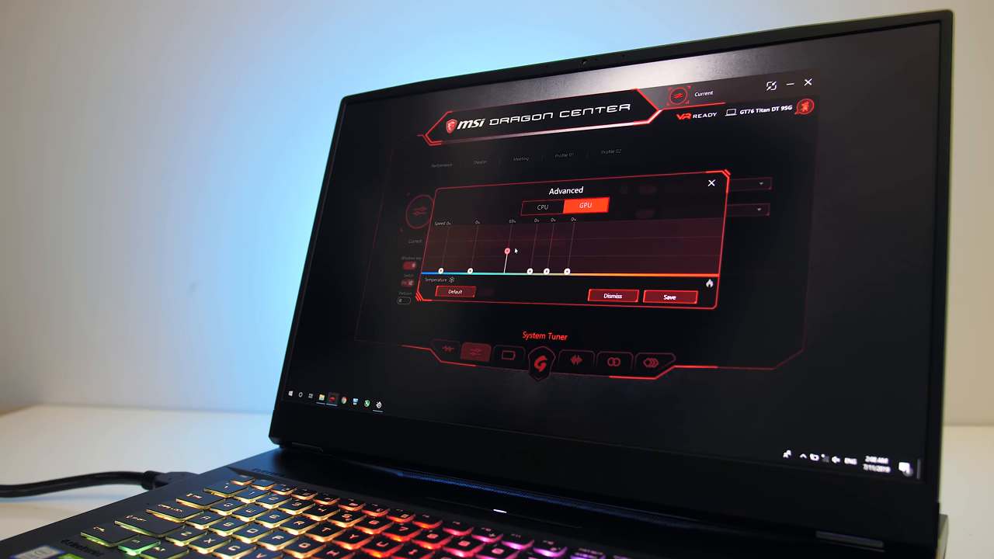
left_click(543, 205)
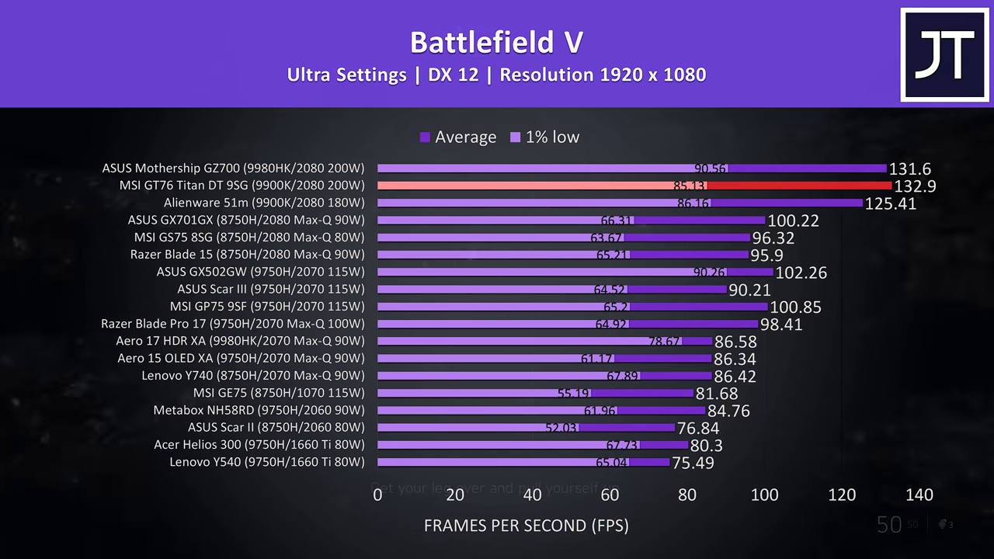
key("Right")
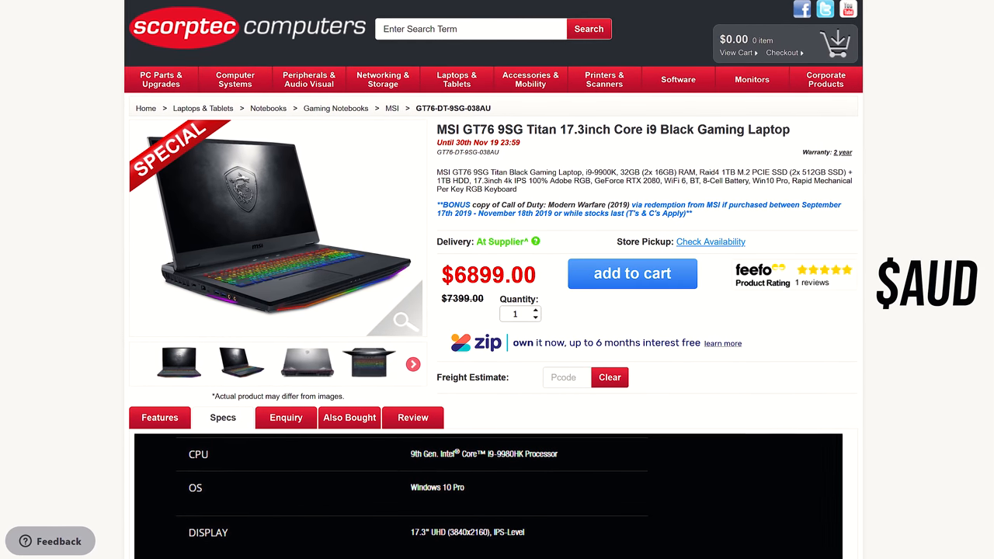
- Scroll the Scorptec MSI GT76 9SG Titan page to view its $6899 price and specs
scroll("down", 3)
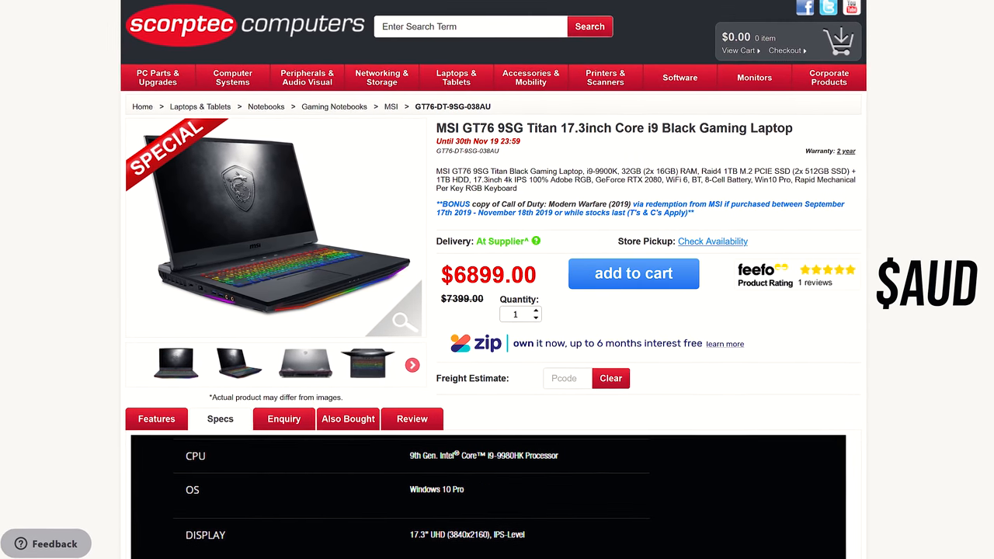